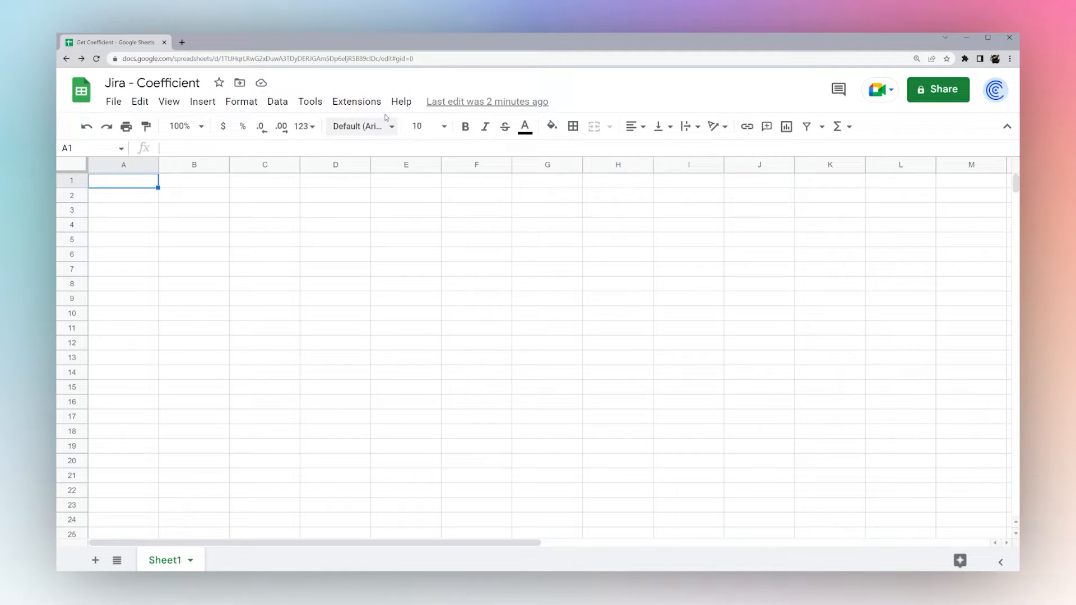
Step: Search the add-on marketplace for the Coefficient: Salesforce, Hubspot Data Connector
{"action": "left_click", "coordinate": [356, 100]}
{"action": "type", "text": "C"}
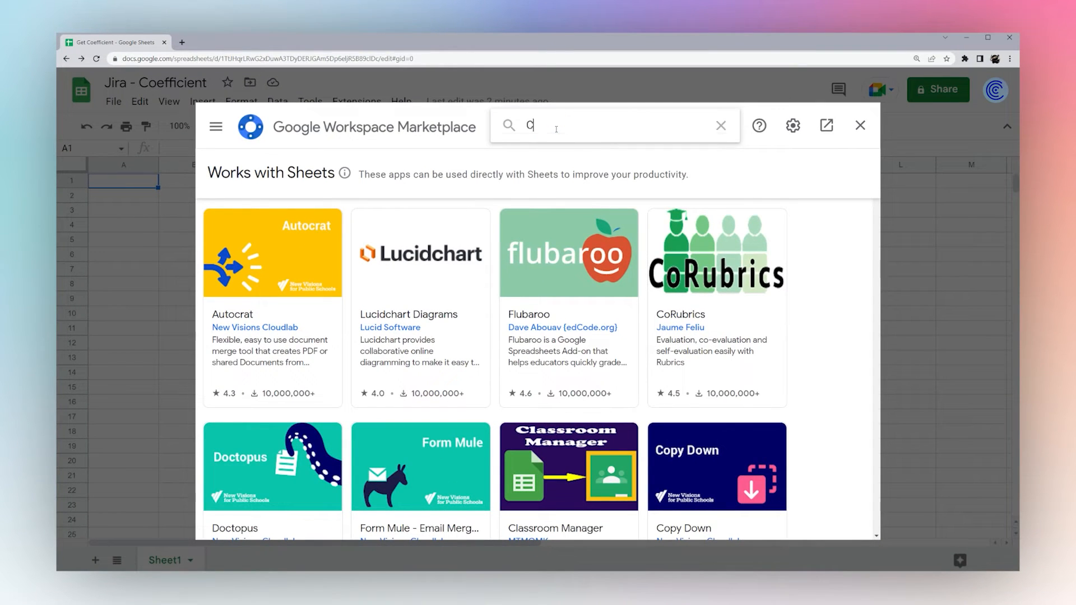
{"action": "type", "text": "oeffici"}
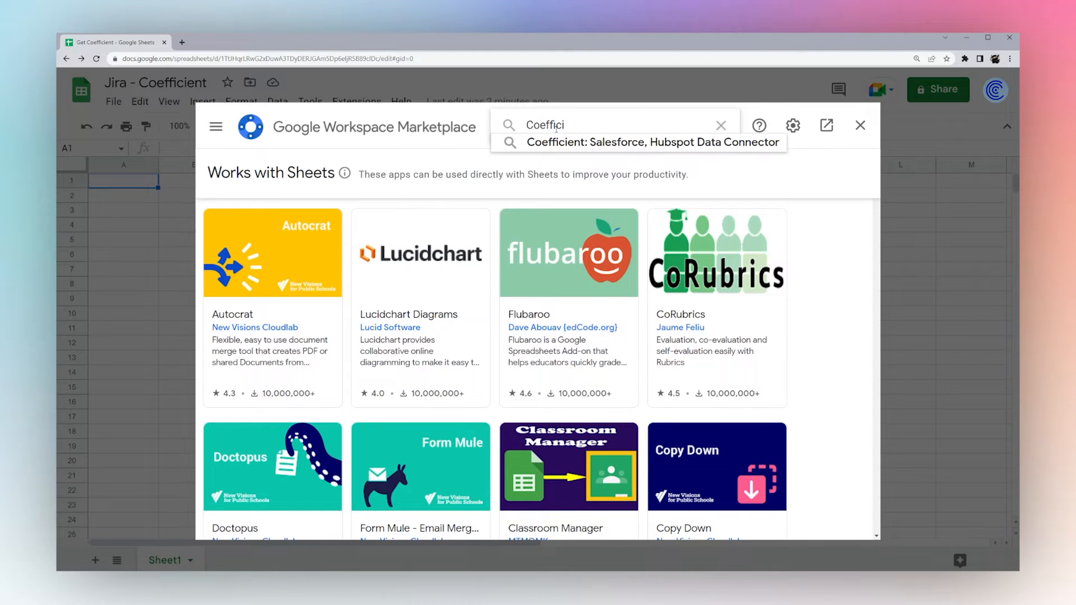
{"action": "left_click", "coordinate": [651, 142]}
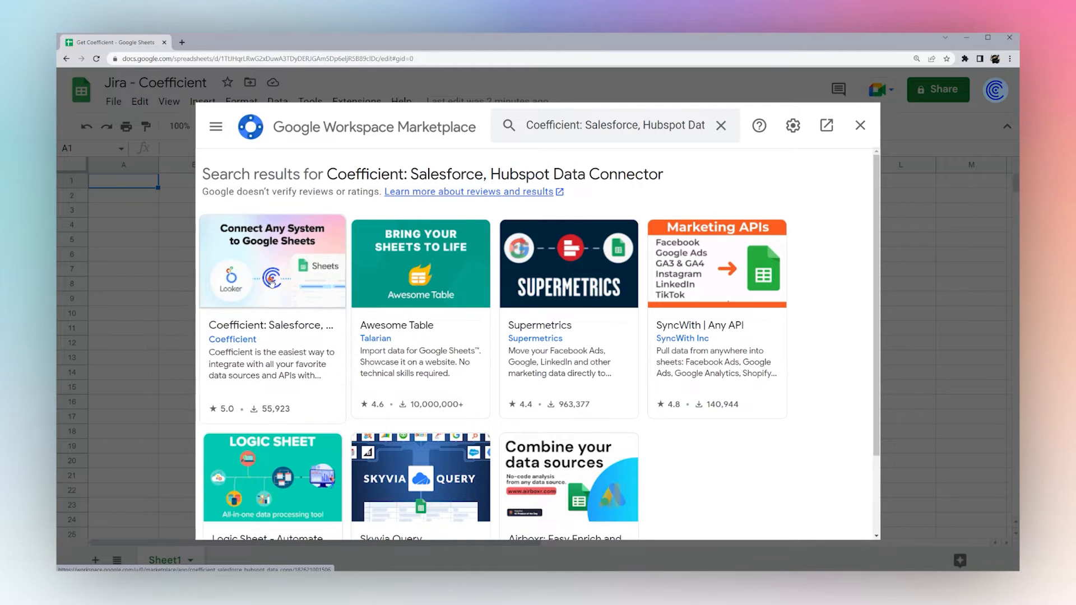
Step: Install Coefficient from its listing and choose the Google account for it
{"action": "left_click", "coordinate": [271, 325]}
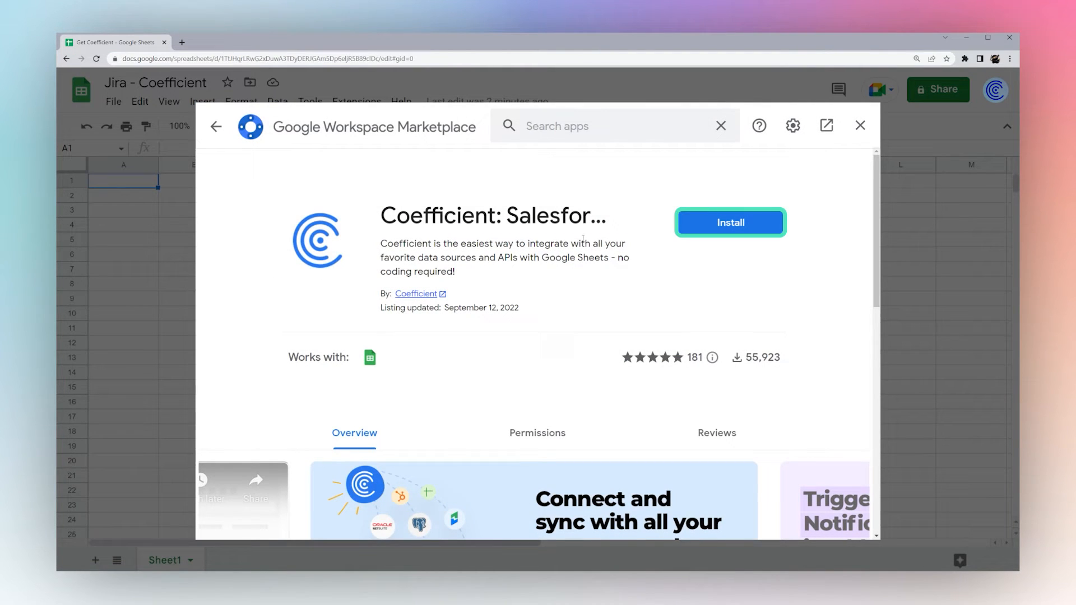
{"action": "left_click", "coordinate": [730, 223]}
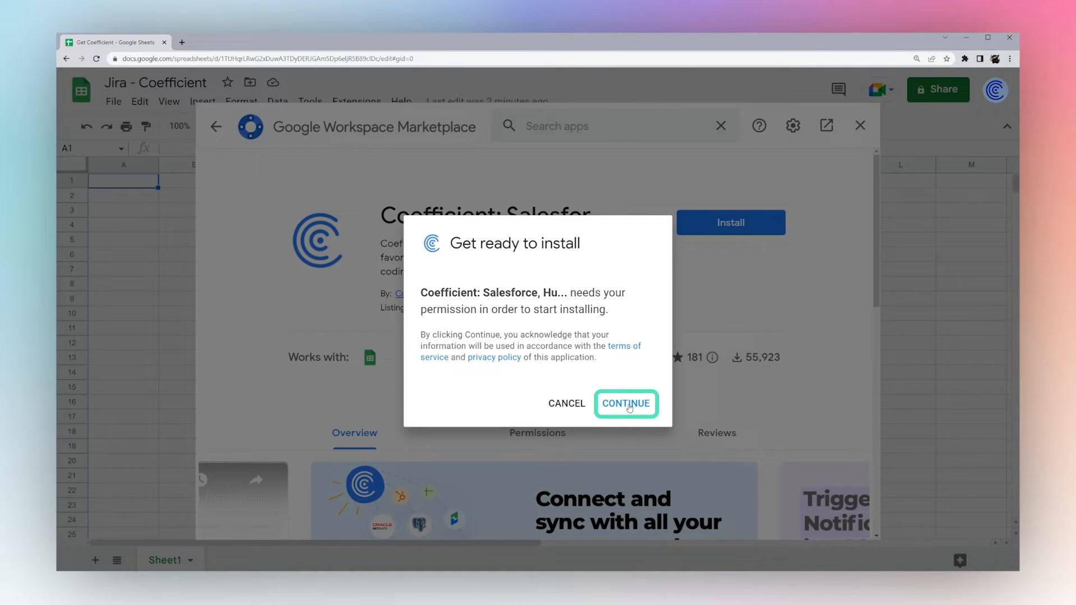
{"action": "left_click", "coordinate": [625, 403]}
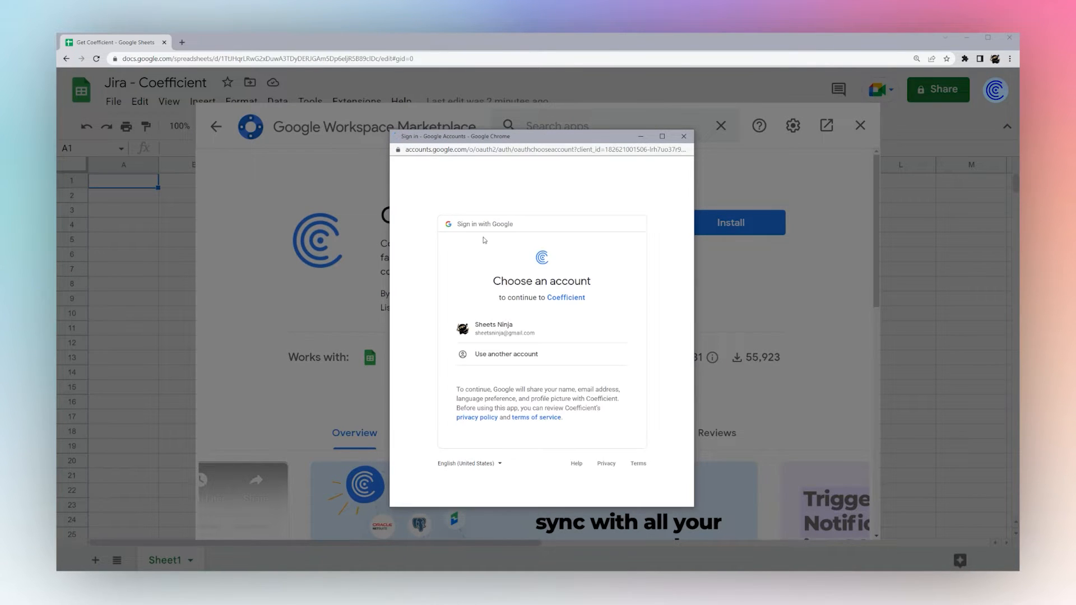
{"action": "left_click", "coordinate": [541, 329]}
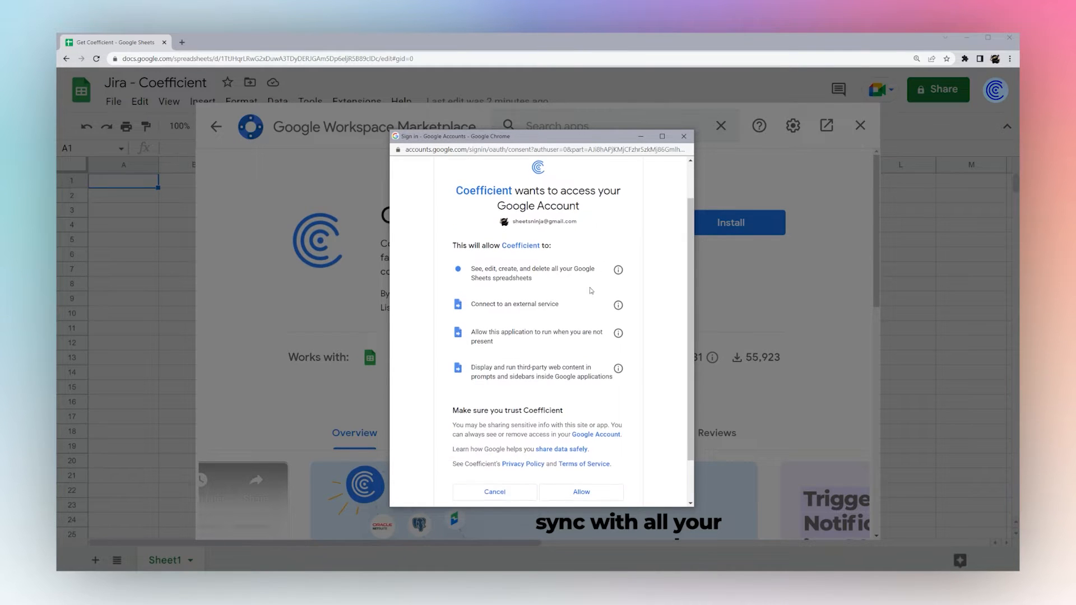
Step: Allow Coefficient access to the Google account and dismiss the install confirmation
{"action": "scroll", "scroll_direction": "down", "scroll_amount": 3}
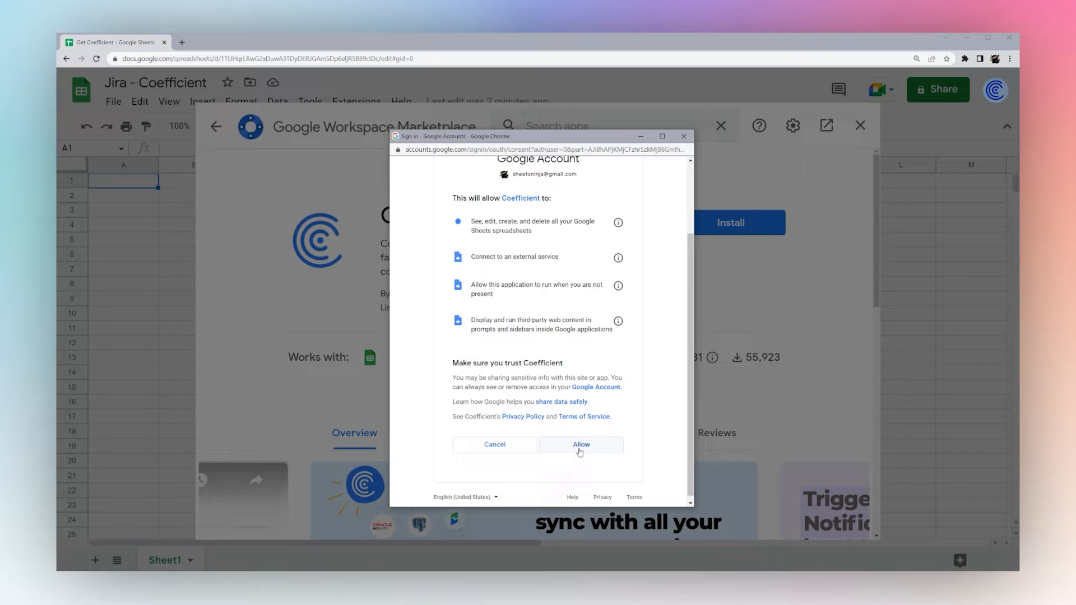
{"action": "left_click", "coordinate": [581, 444]}
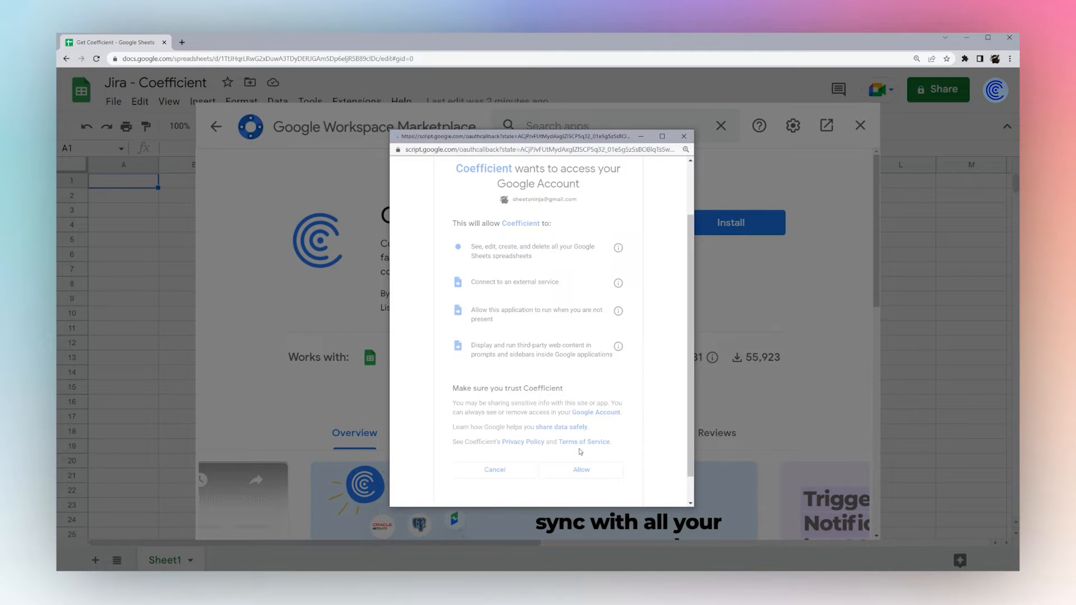
{"action": "left_click", "coordinate": [581, 470]}
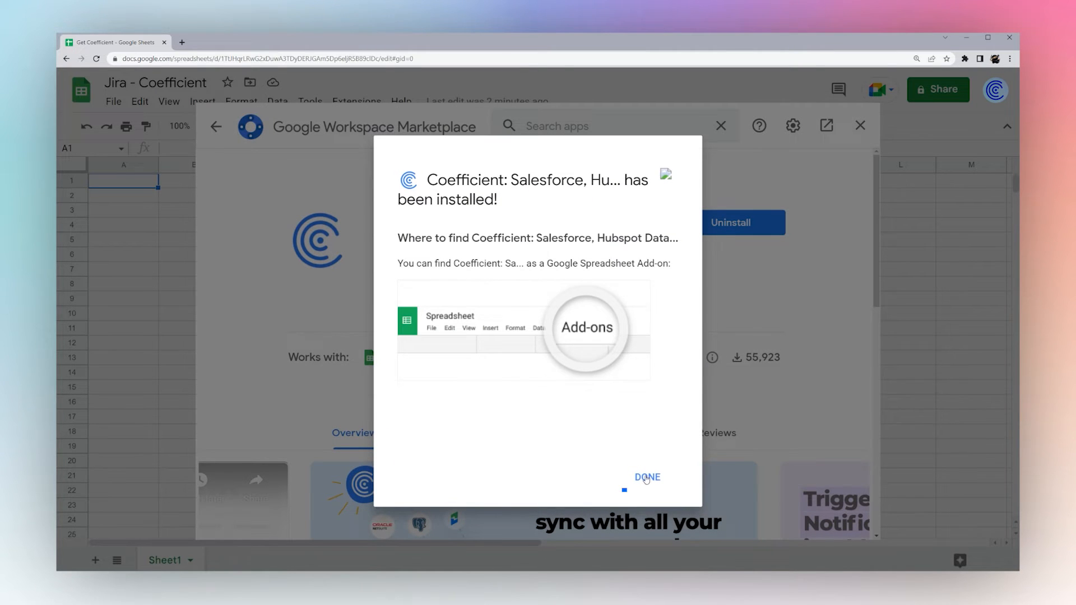
{"action": "left_click", "coordinate": [646, 477]}
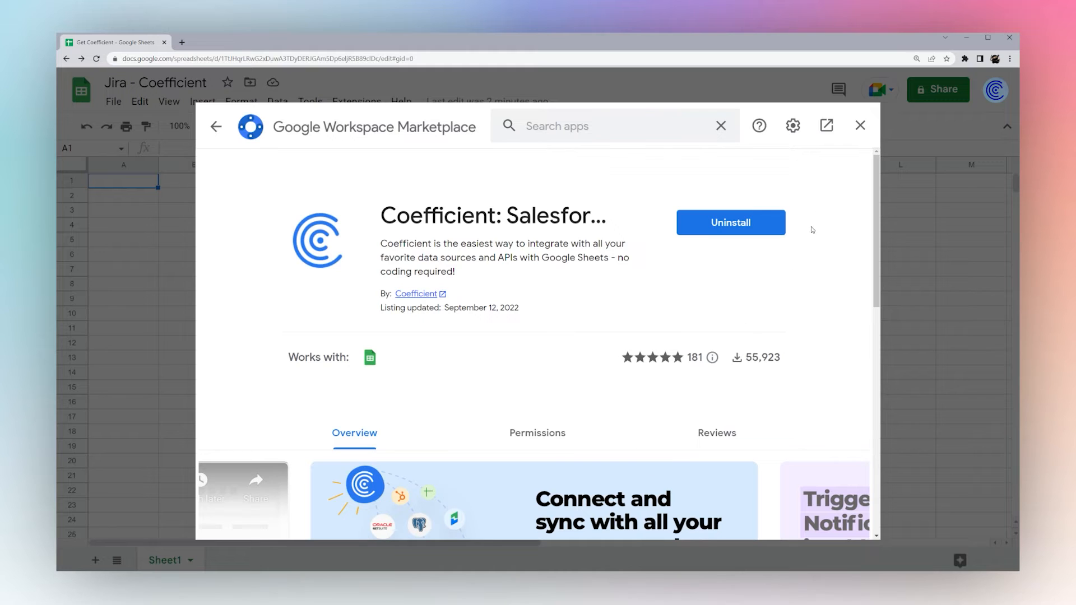
{"action": "mouse_move", "coordinate": [860, 125]}
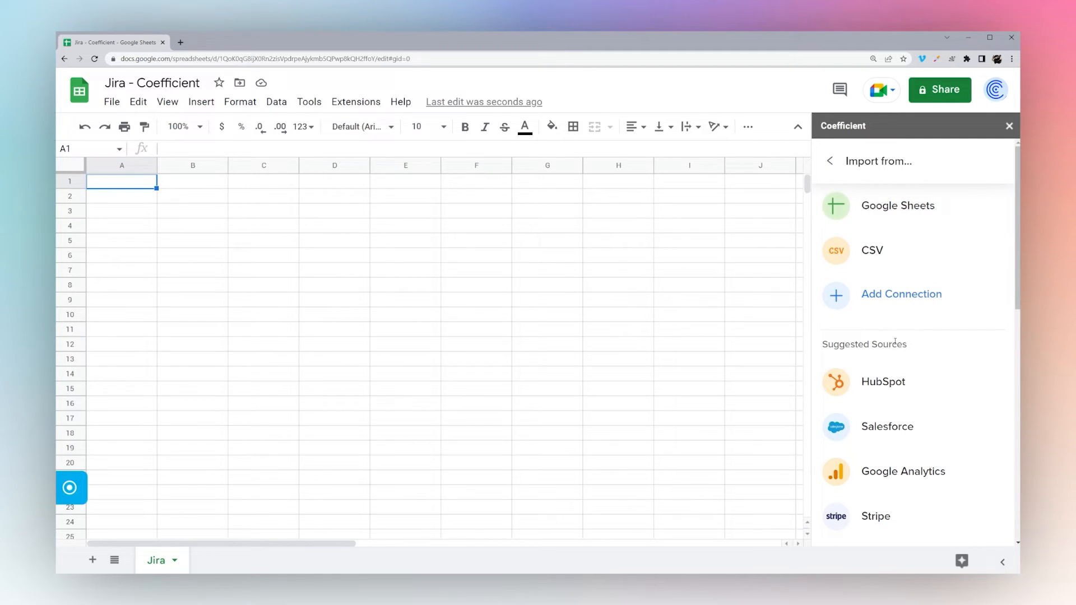
Step: Choose Jira from Coefficient's import source list to reach the Connect Jira screen
{"action": "scroll", "scroll_direction": "down", "scroll_amount": 3}
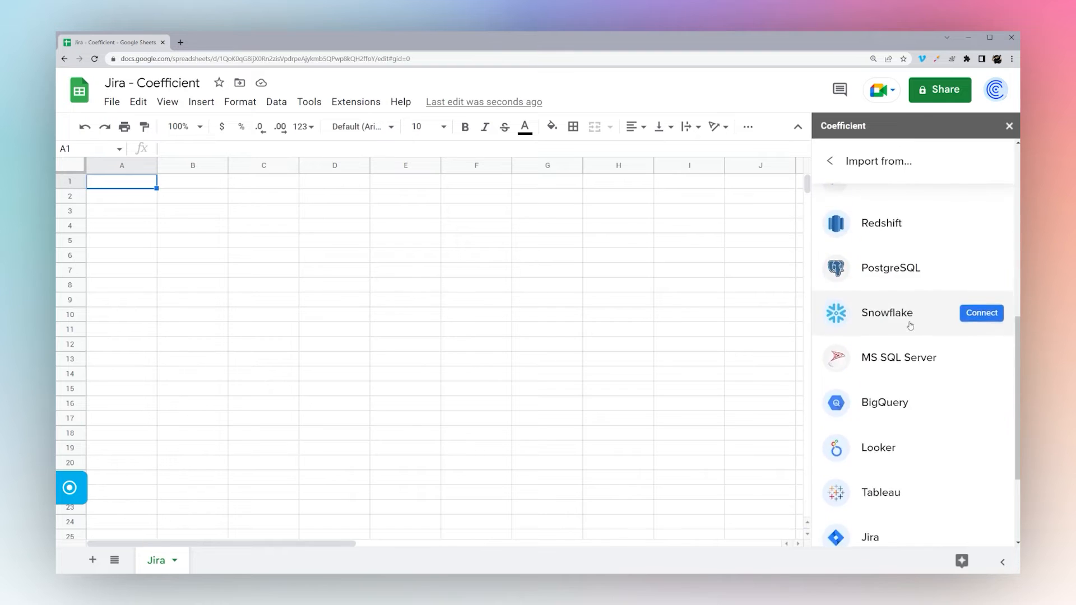
{"action": "scroll", "scroll_direction": "down", "scroll_amount": 3}
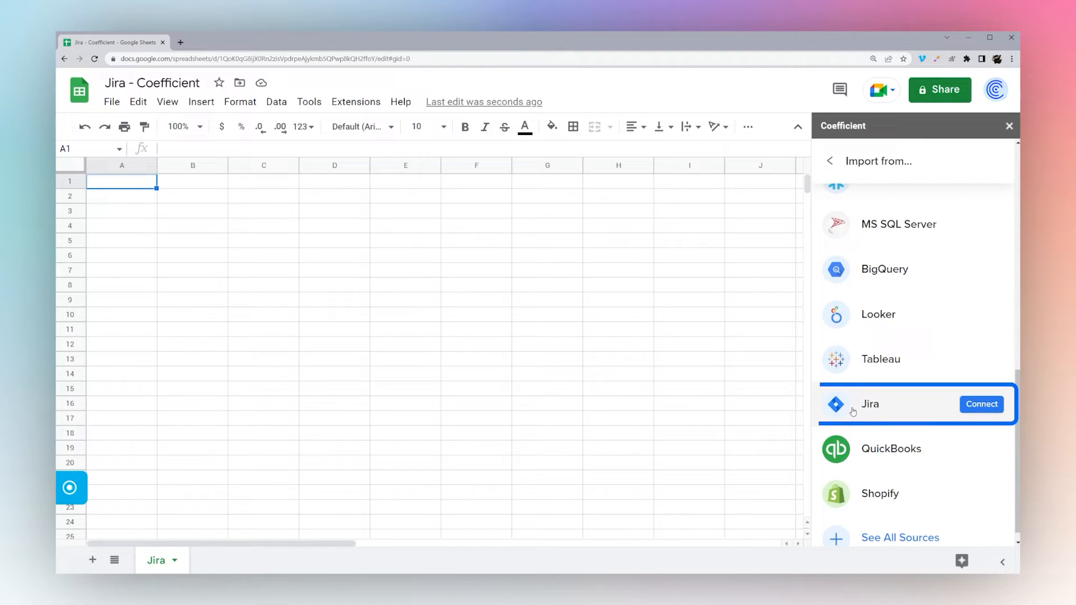
{"action": "left_click", "coordinate": [981, 404]}
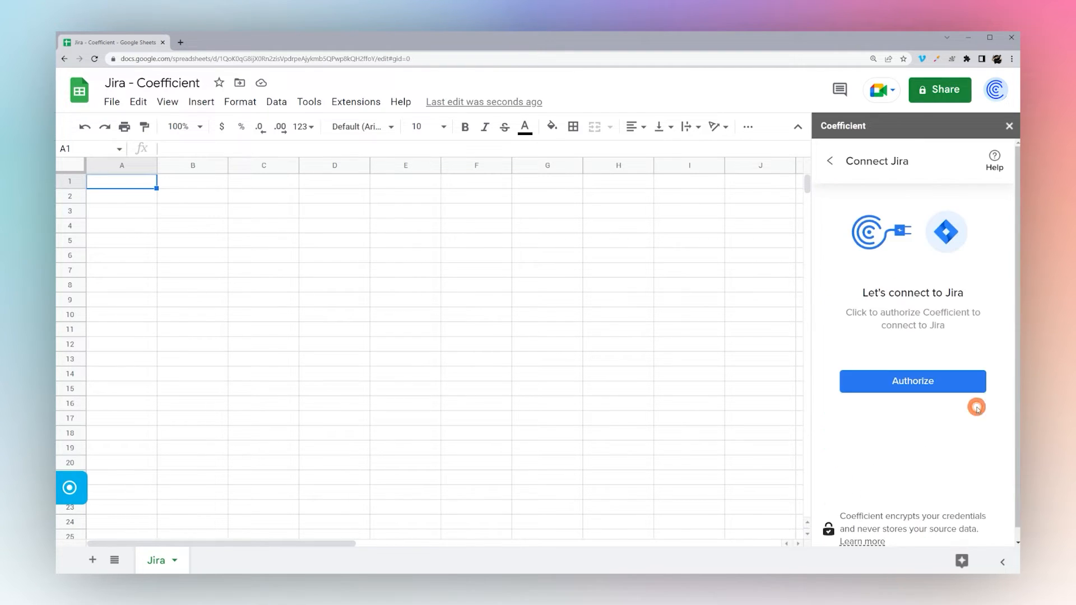
Step: Authorize Coefficient on the Atlassian consent page and pick Jira as the import source
{"action": "left_click", "coordinate": [912, 381]}
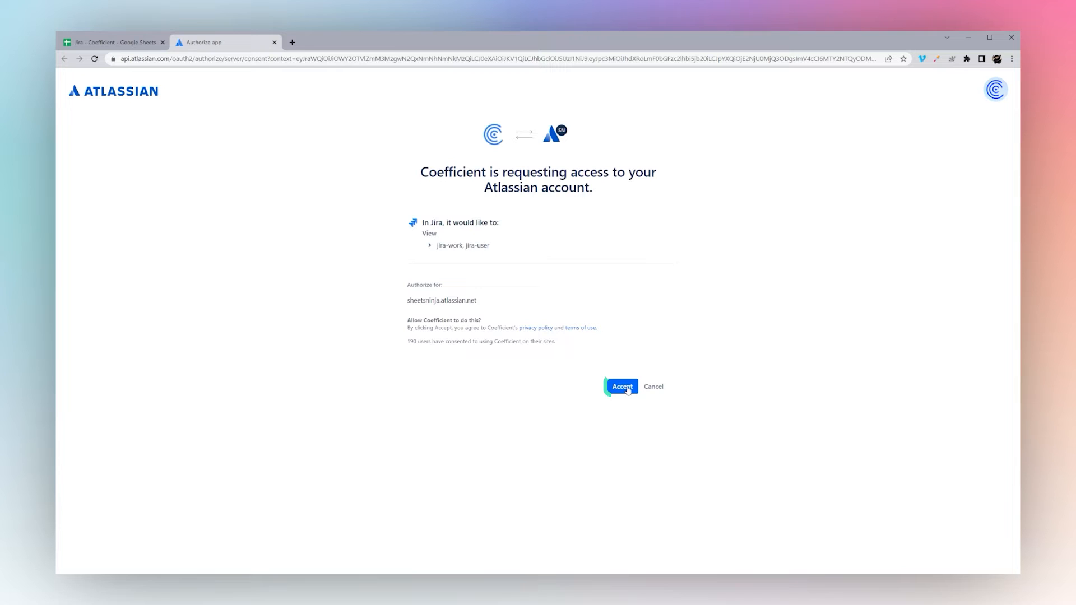
{"action": "left_click", "coordinate": [621, 386]}
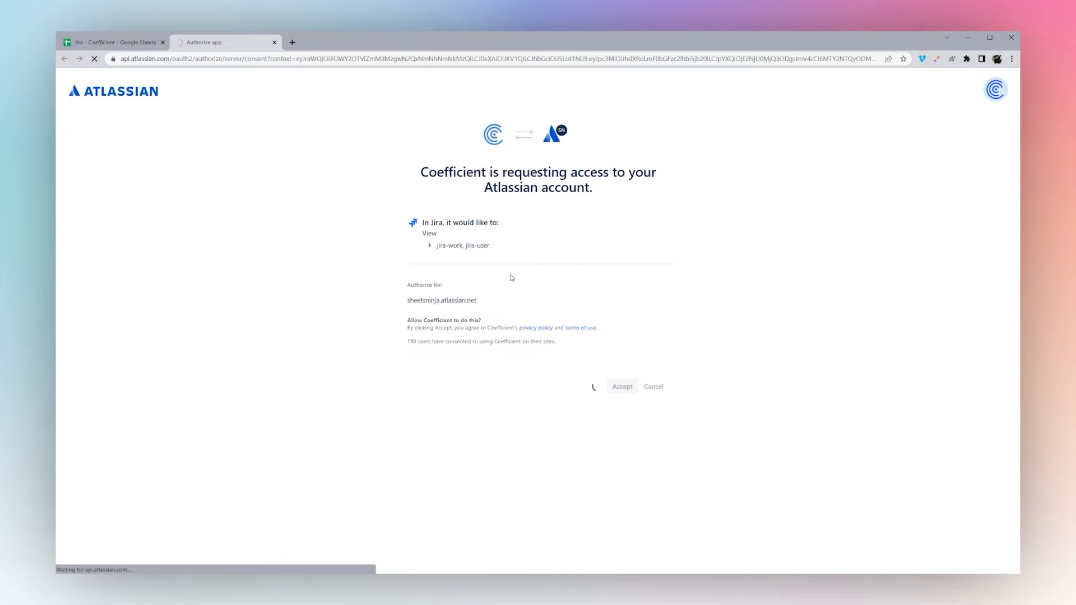
{"action": "left_click", "coordinate": [621, 386]}
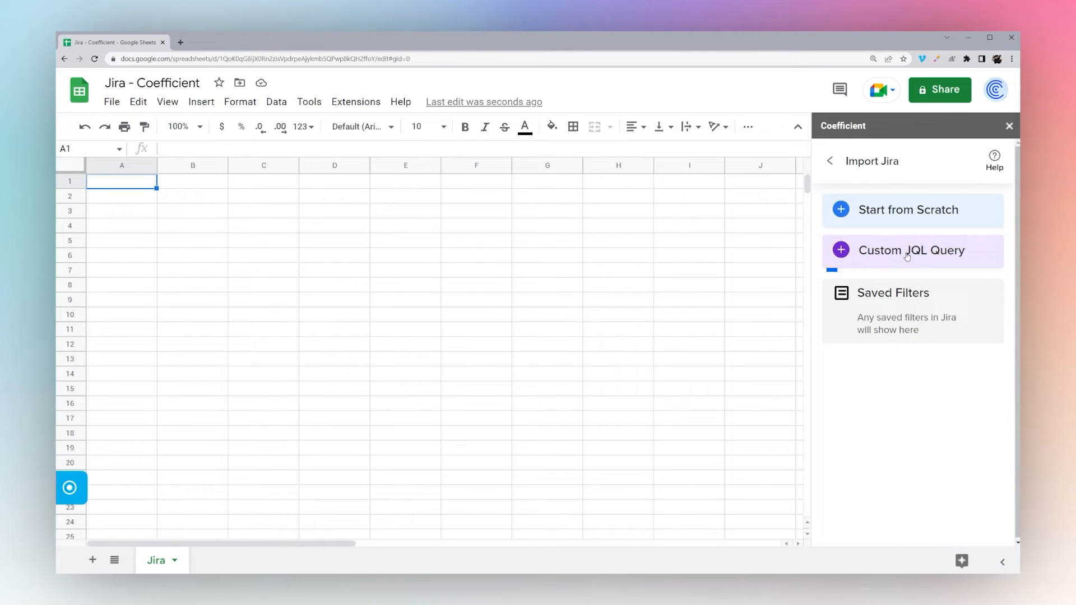
{"action": "mouse_move", "coordinate": [849, 217]}
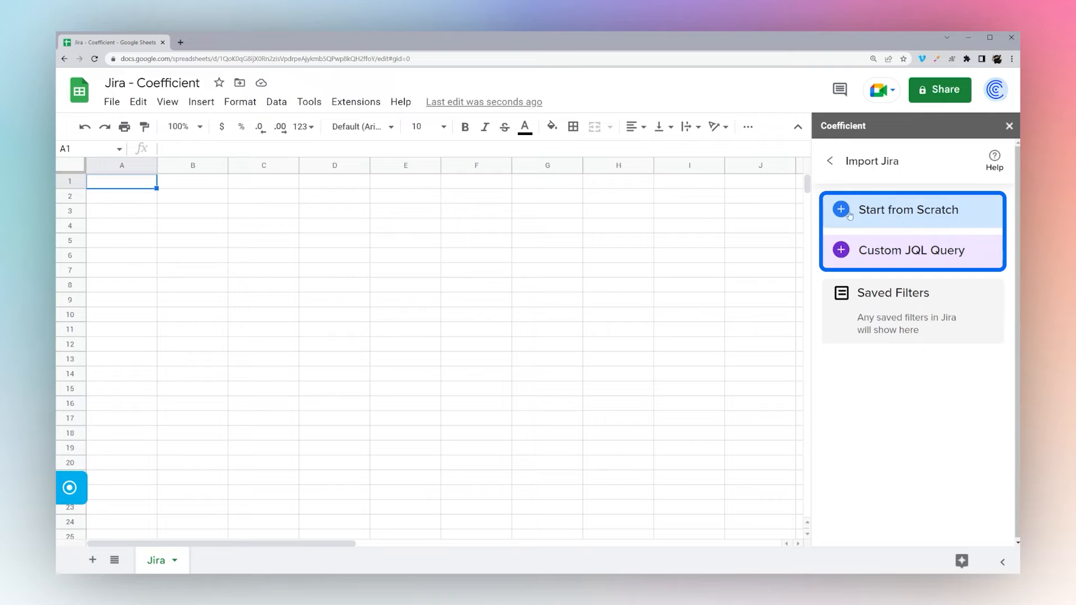
{"action": "mouse_move", "coordinate": [922, 256]}
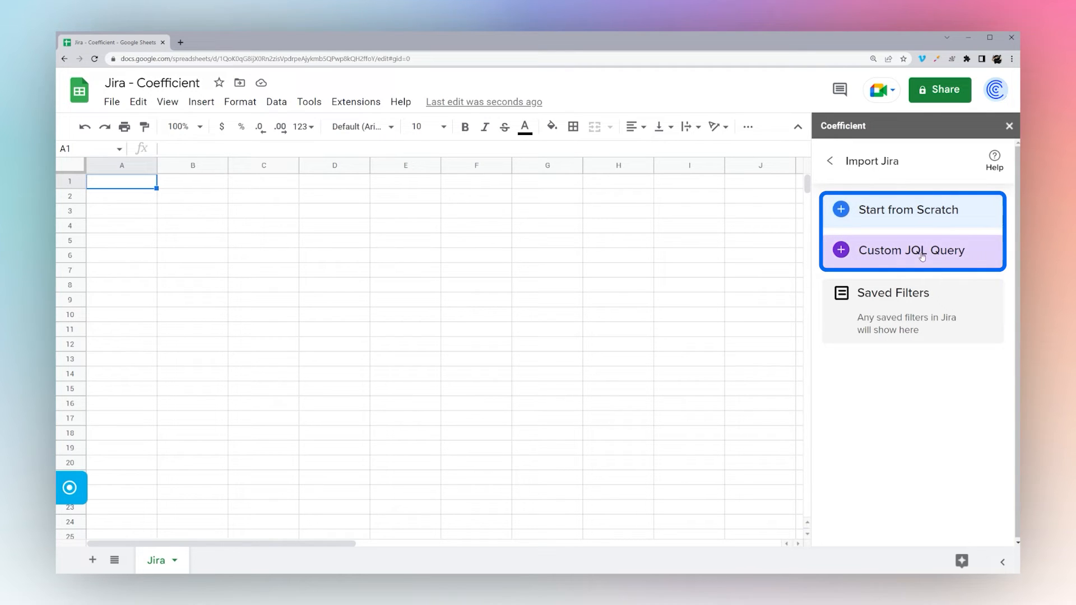
{"action": "mouse_move", "coordinate": [887, 218]}
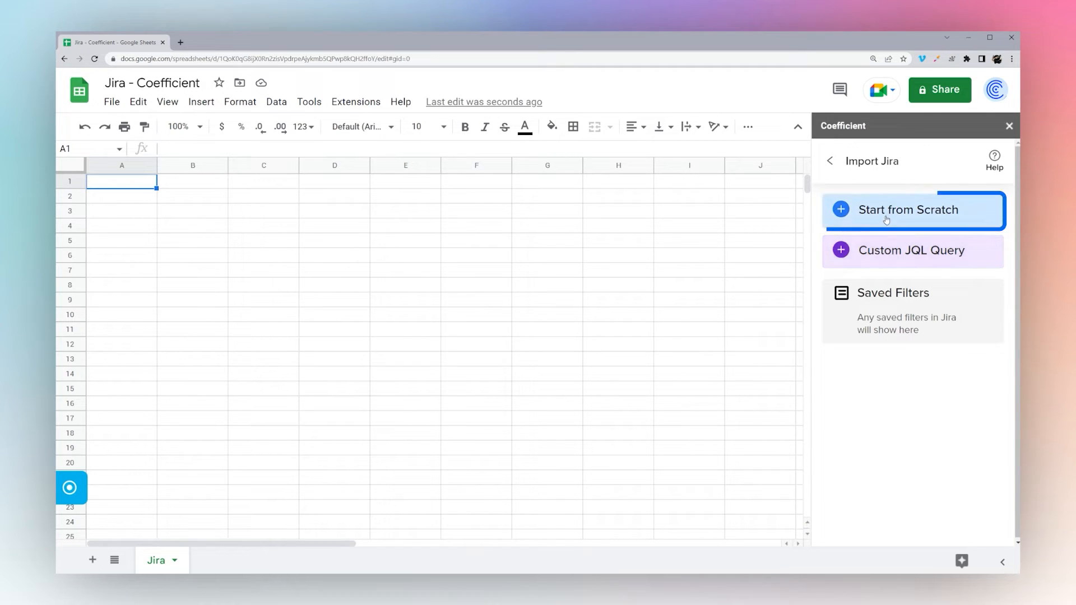
Step: Build the Jira import from scratch and reach the field selection list
{"action": "left_click", "coordinate": [910, 211]}
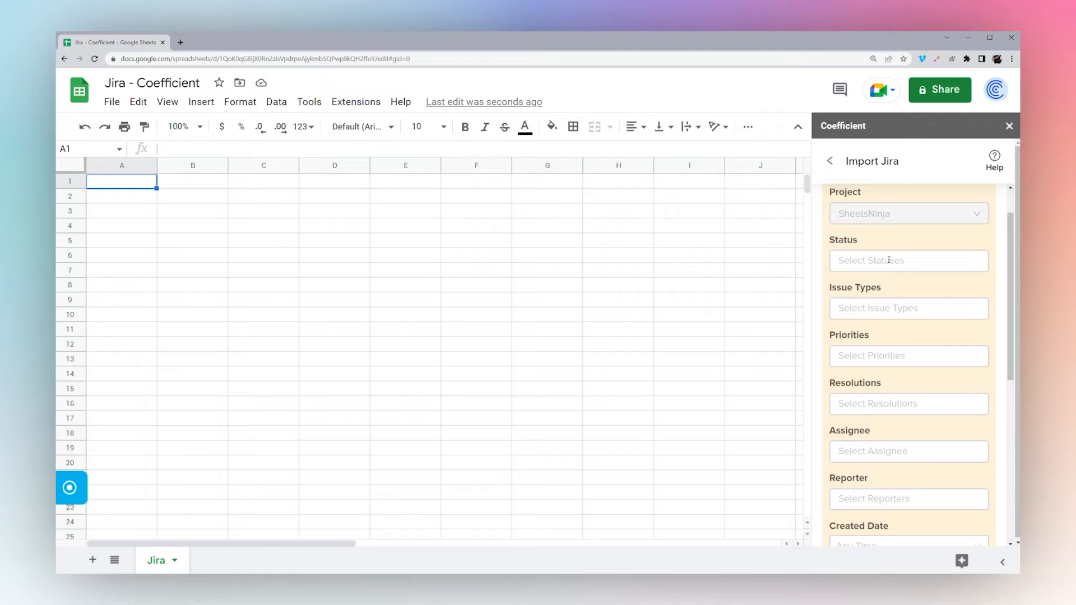
{"action": "scroll", "scroll_direction": "down", "scroll_amount": 3}
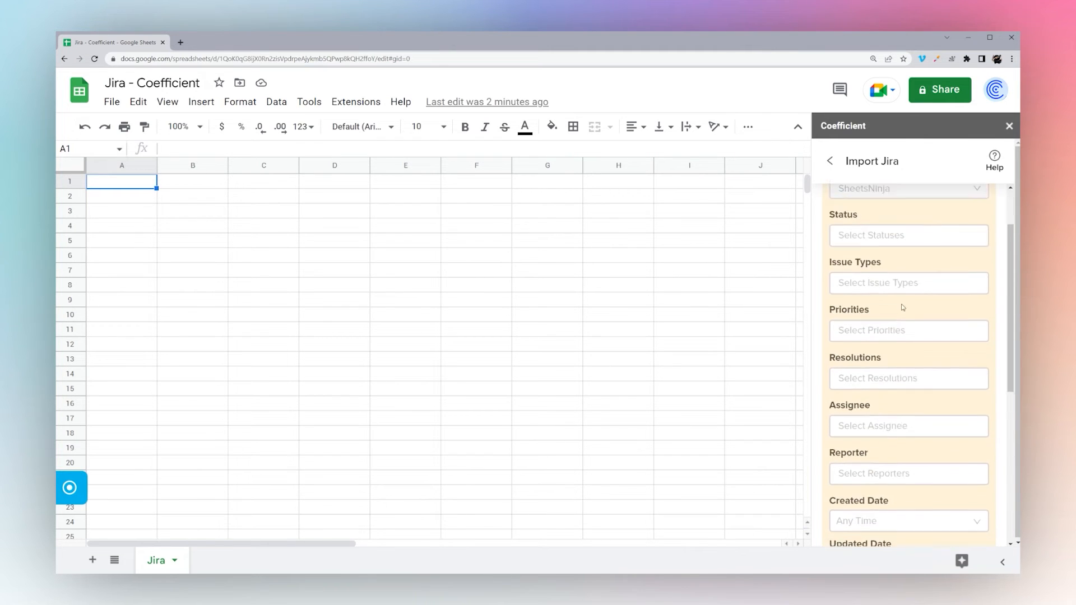
{"action": "scroll", "scroll_direction": "down", "scroll_amount": 3}
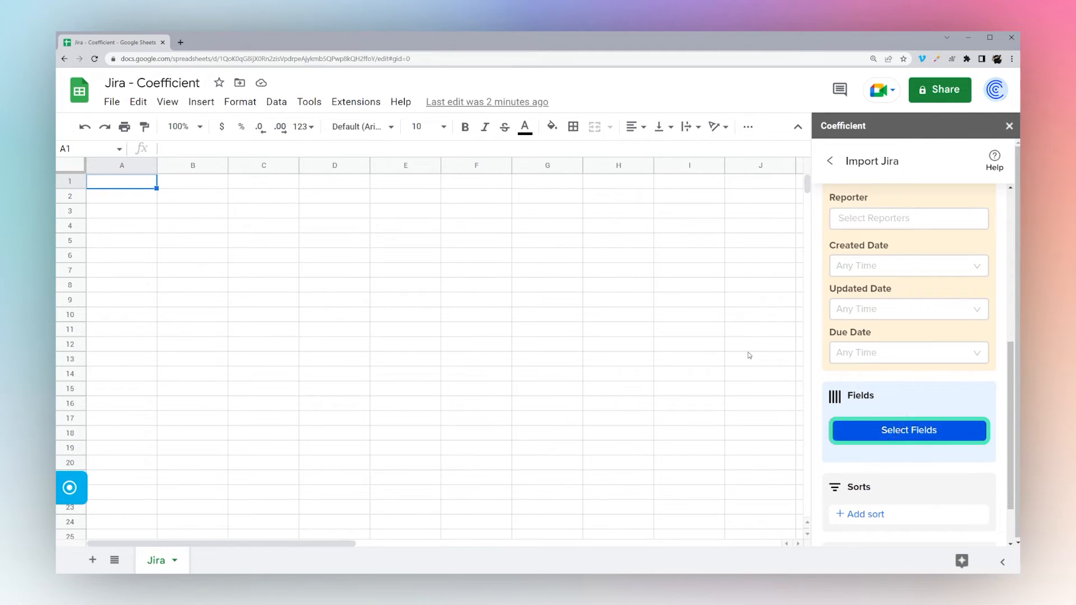
{"action": "left_click", "coordinate": [908, 431]}
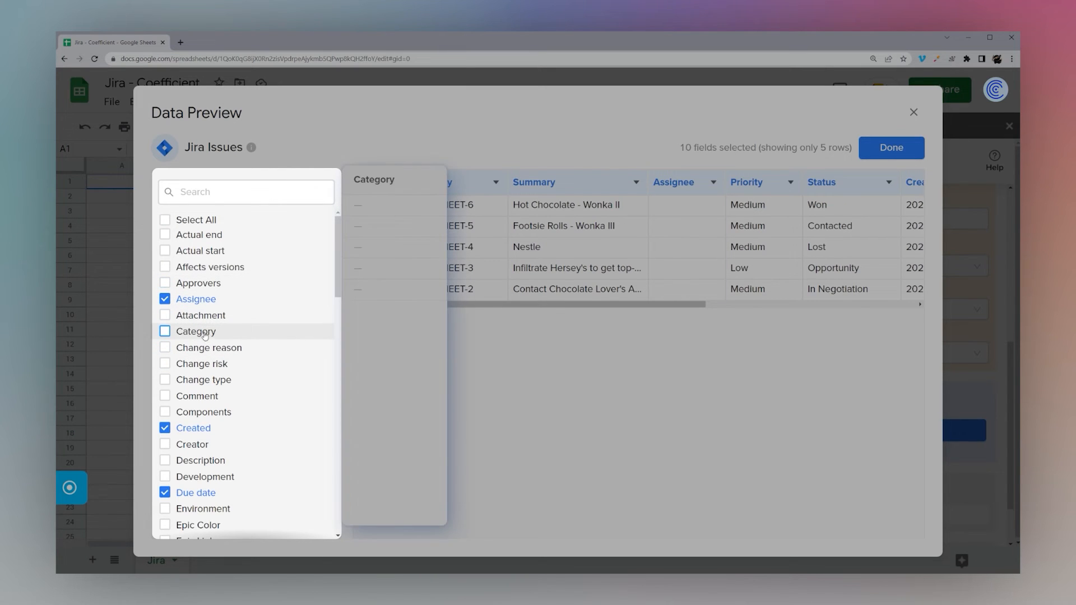
Step: Scroll the Data Preview field list while choosing the ten Jira fields
{"action": "scroll", "scroll_direction": "down", "scroll_amount": 3}
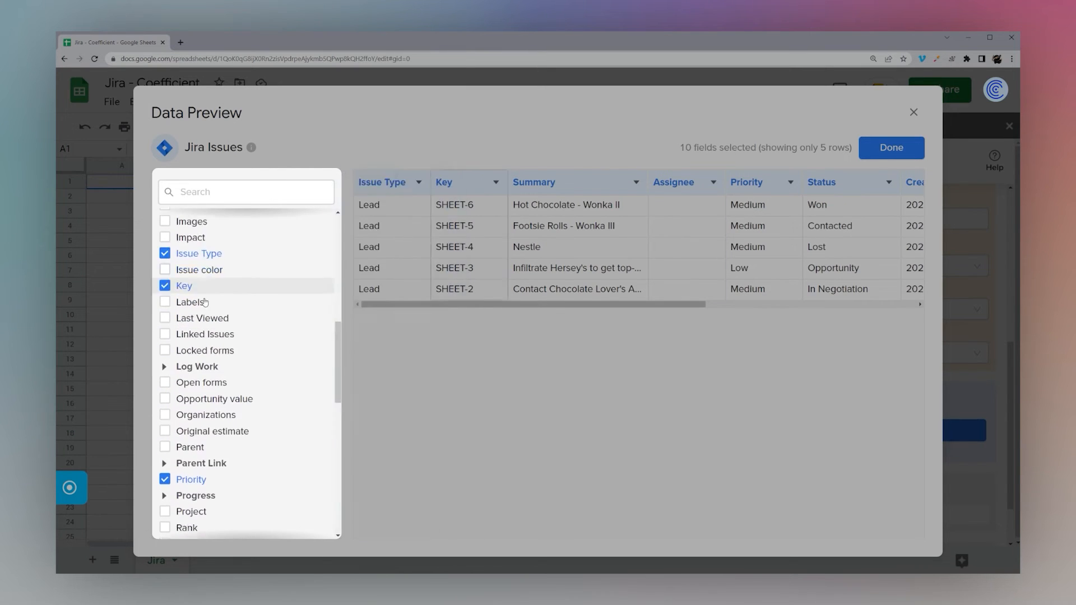
{"action": "scroll", "scroll_direction": "down", "scroll_amount": 3}
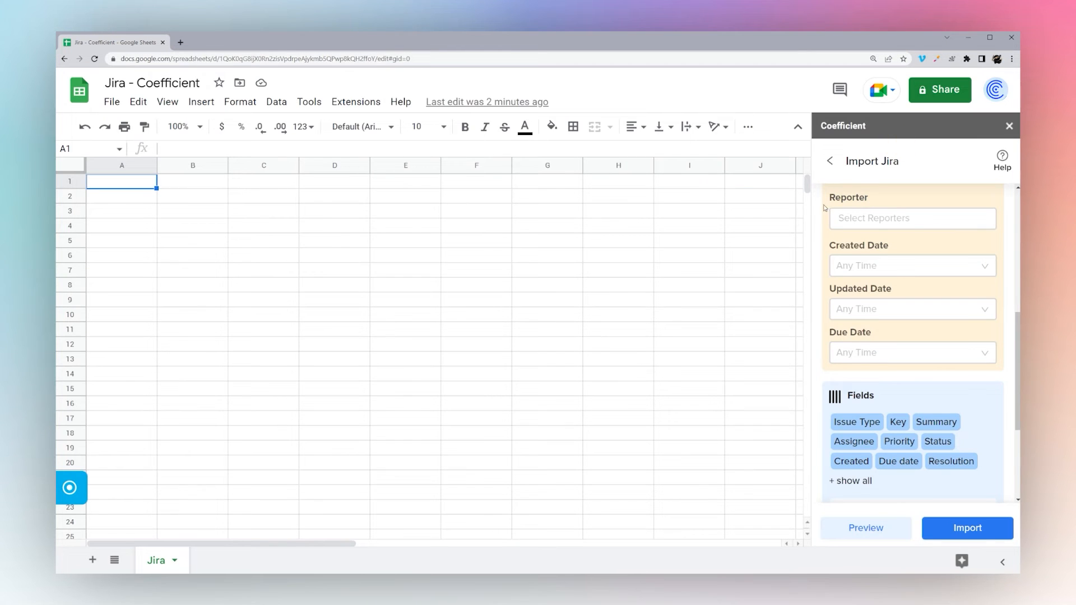
{"action": "scroll", "scroll_direction": "down", "scroll_amount": 3}
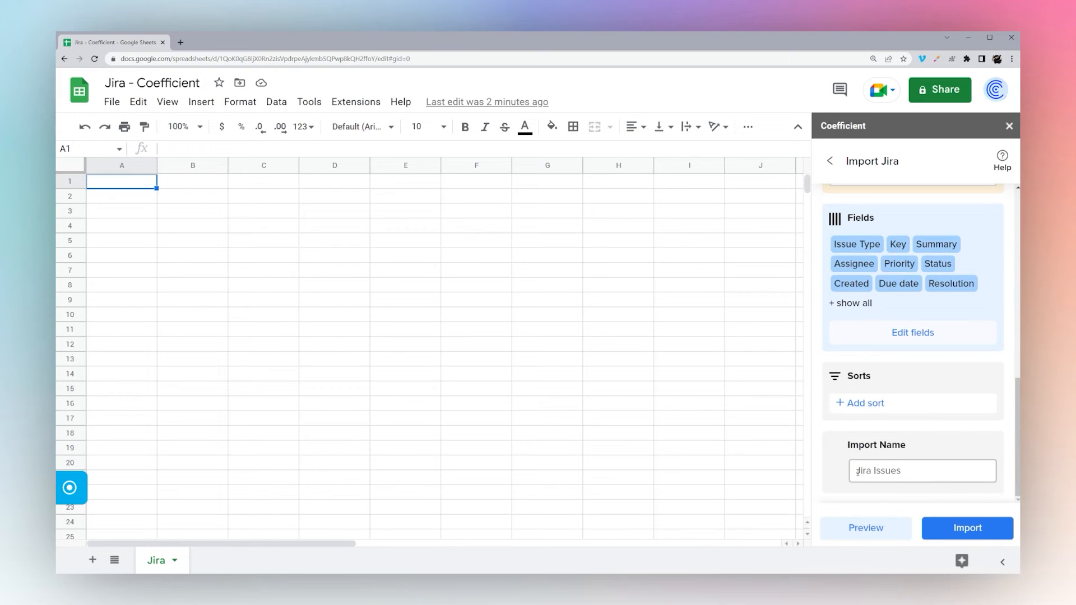
Step: Rename the import to 'Jira Leads' and run it into the spreadsheet
{"action": "left_click", "coordinate": [921, 470]}
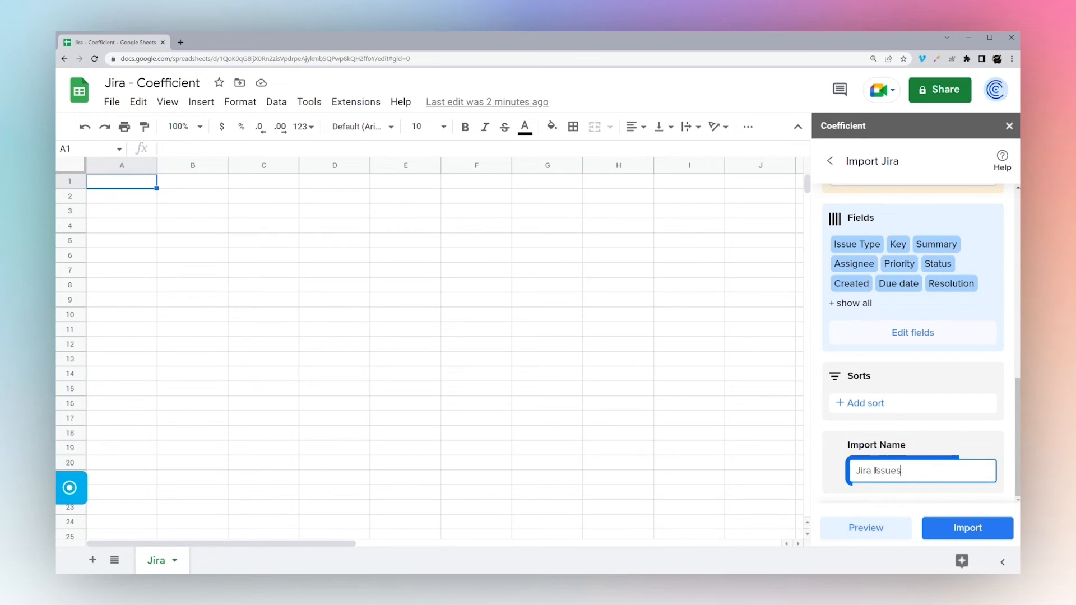
{"action": "type", "text": "Jira Leads"}
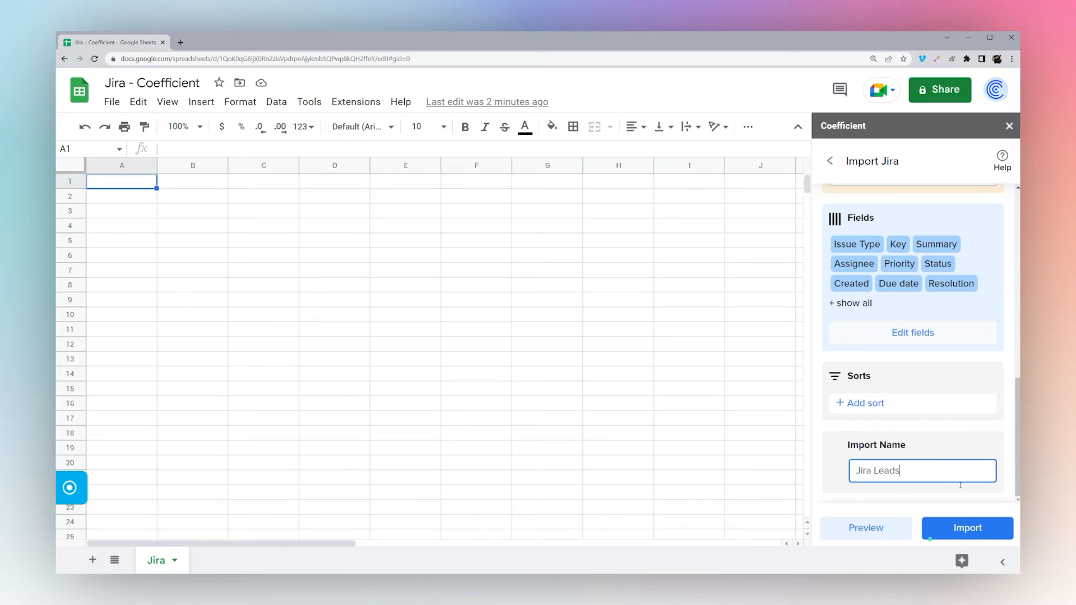
{"action": "left_click", "coordinate": [967, 528]}
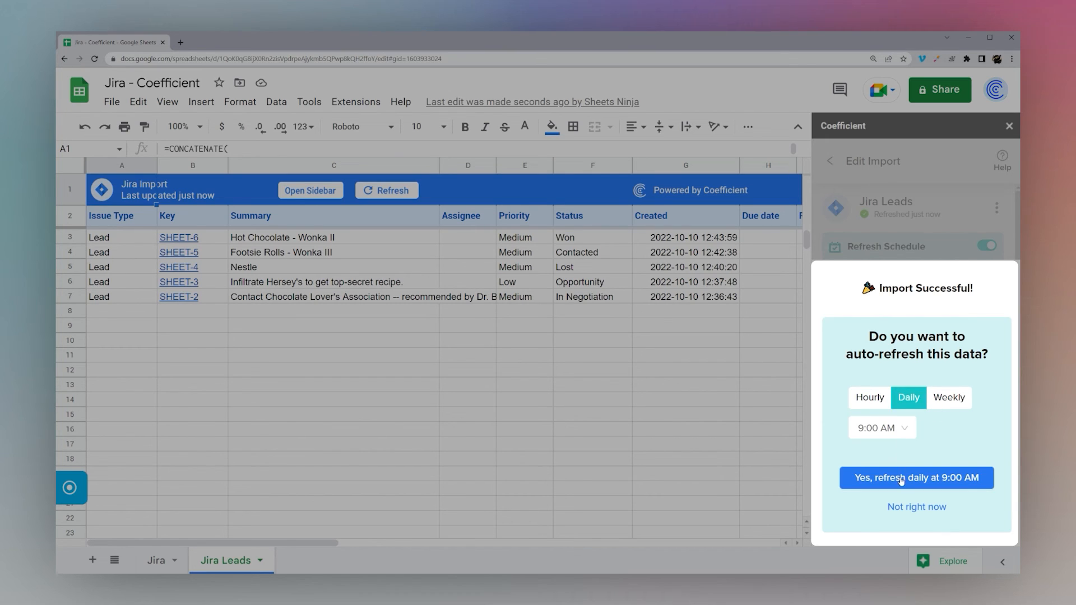
Step: Accept the daily 9:00 AM refresh schedule for the Jira Leads import
{"action": "left_click", "coordinate": [915, 478]}
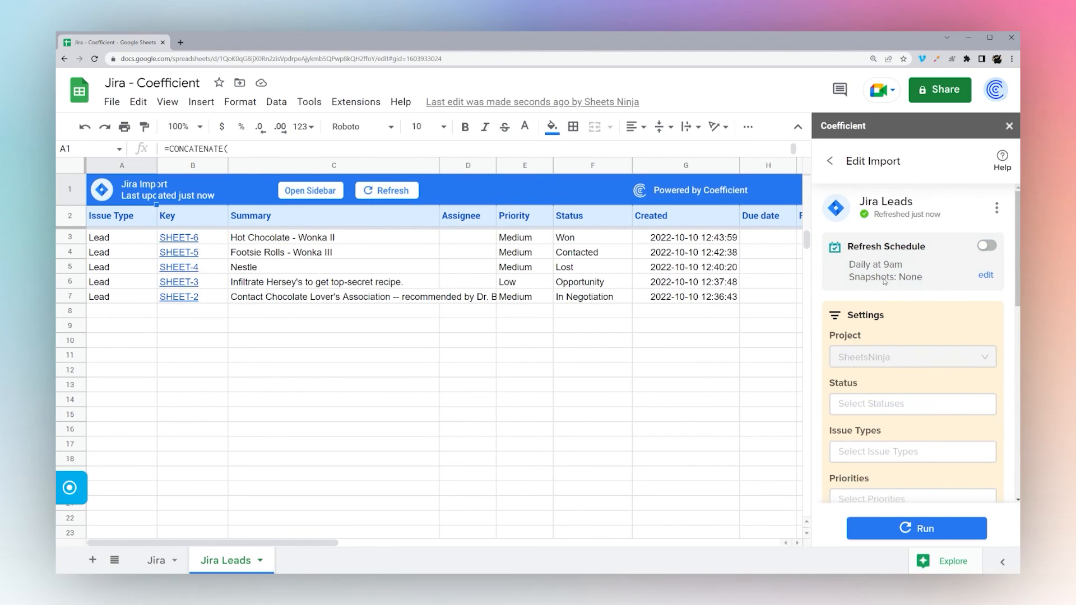
{"action": "scroll", "scroll_direction": "down", "scroll_amount": 3}
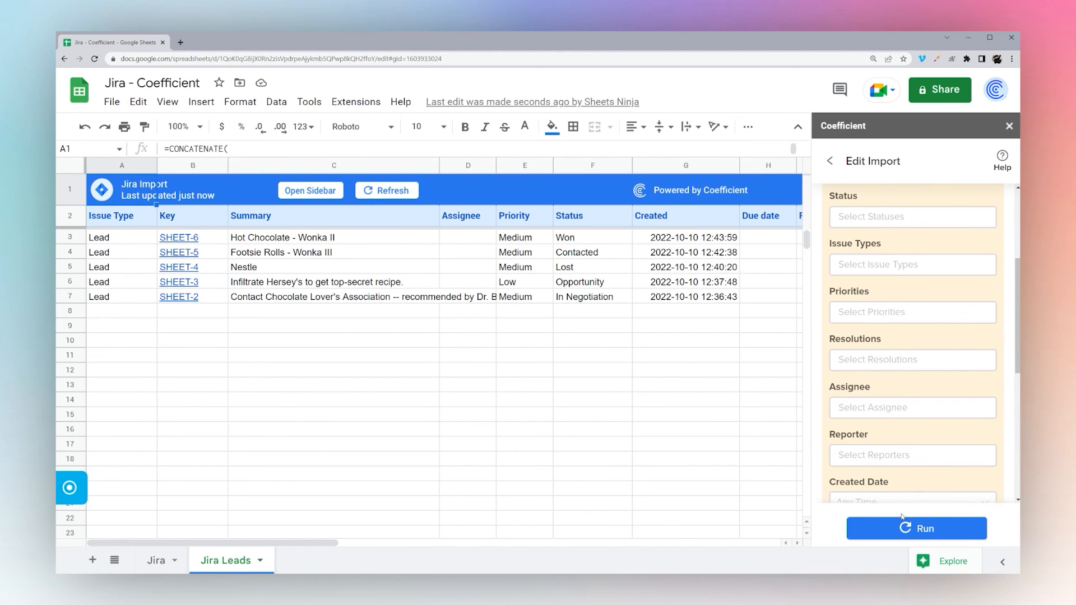
{"action": "mouse_move", "coordinate": [927, 547]}
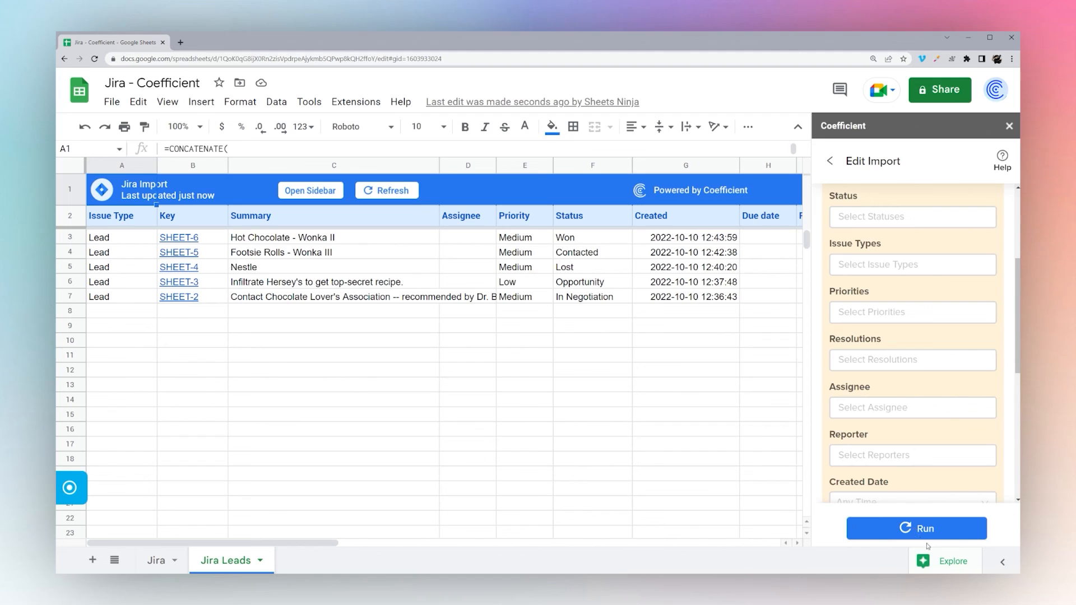